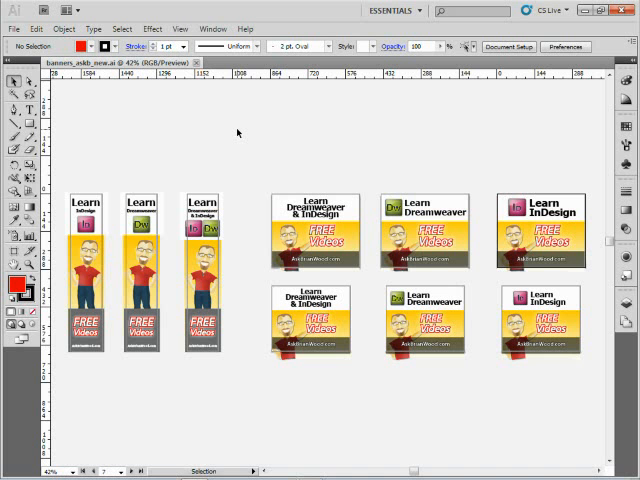
mouse_move(362, 194)
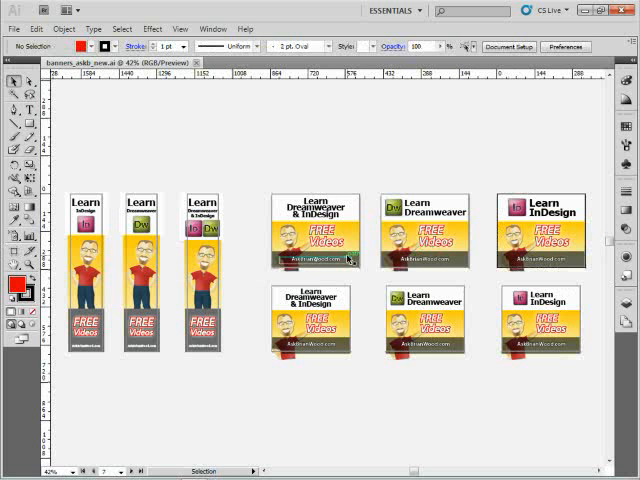
Step: Preview the Save for Web export, then dismiss it without exporting
left_click(424, 236)
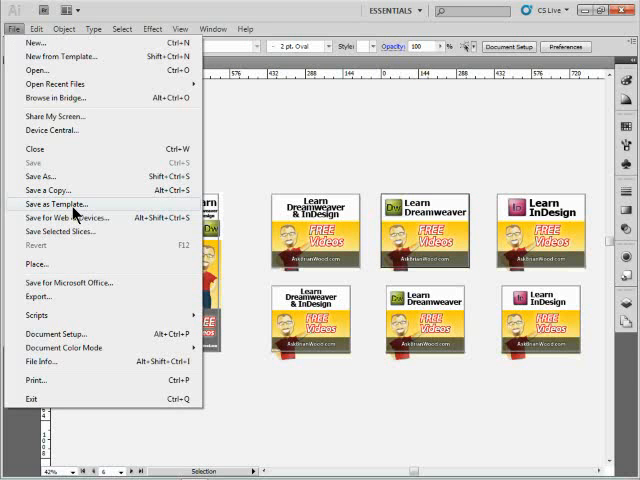
left_click(68, 216)
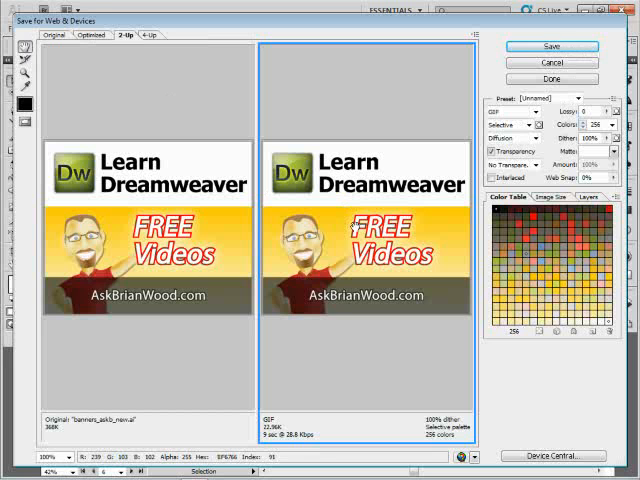
left_click(550, 78)
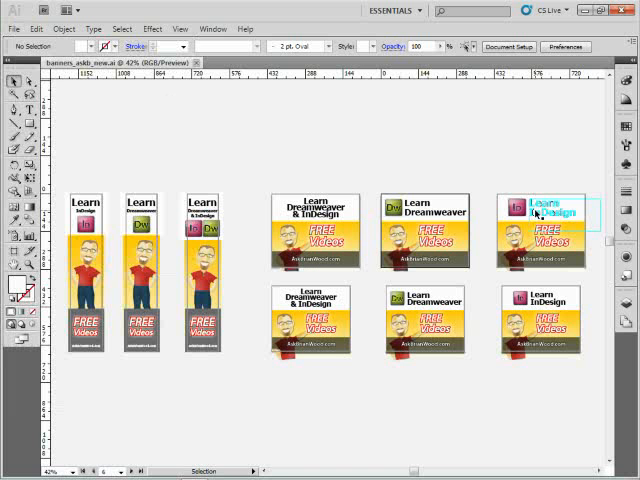
left_click(508, 372)
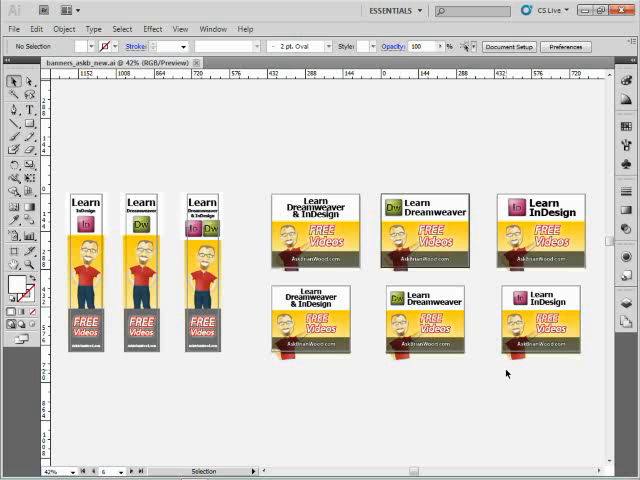
mouse_move(508, 370)
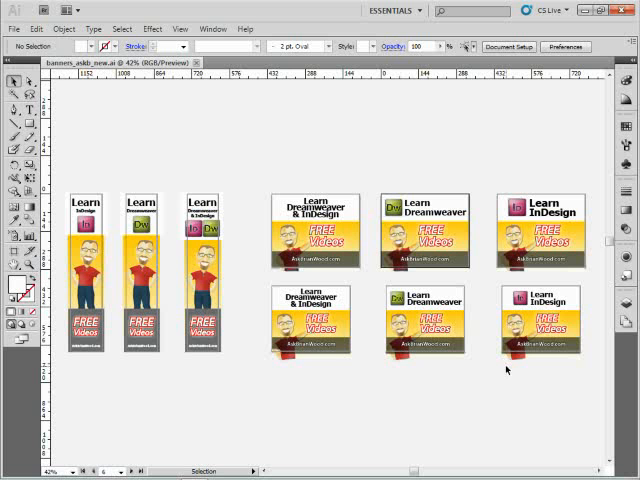
Step: Turn off Object > Slice > Clip to Artboard so all banners export together
left_click(64, 28)
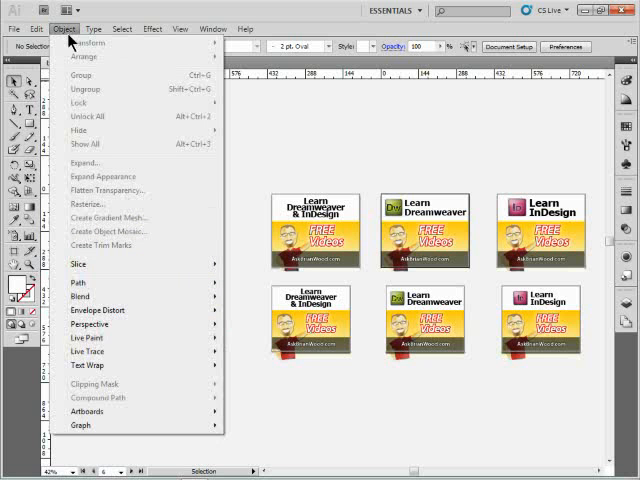
mouse_move(78, 264)
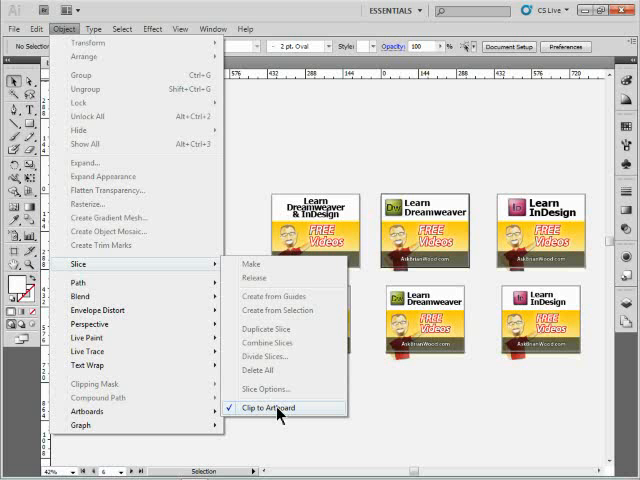
left_click(272, 408)
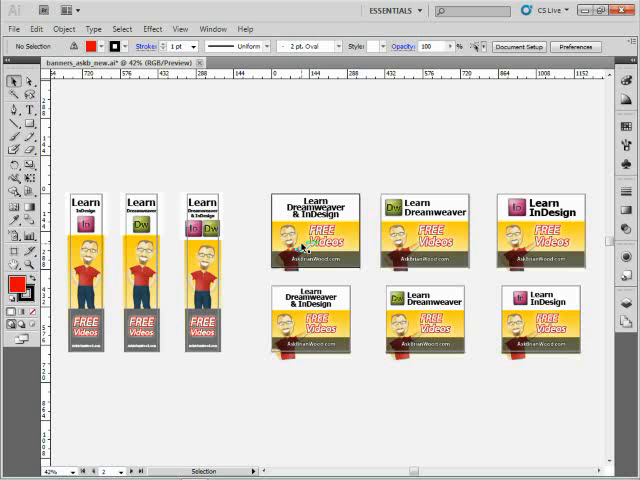
mouse_move(230, 218)
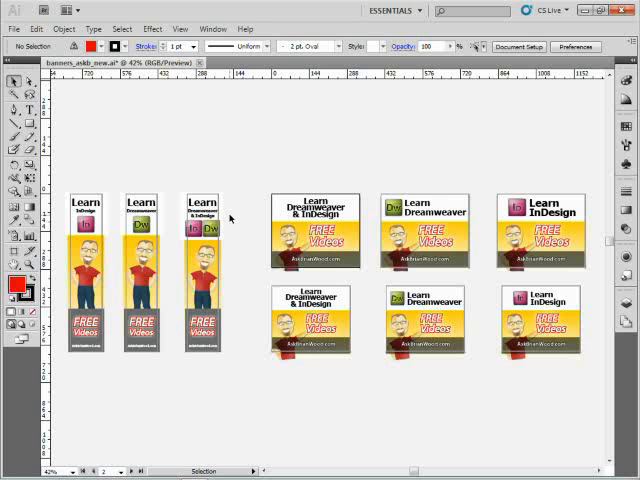
left_click(14, 28)
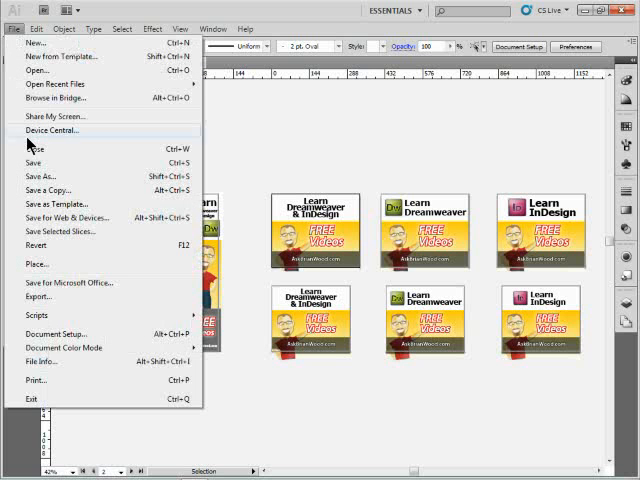
Step: Show the Save for Web preview with all nine banners combined as one GIF
left_click(76, 216)
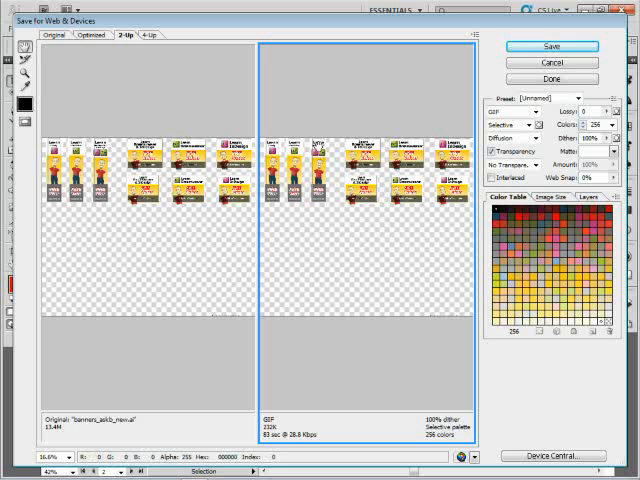
mouse_move(332, 212)
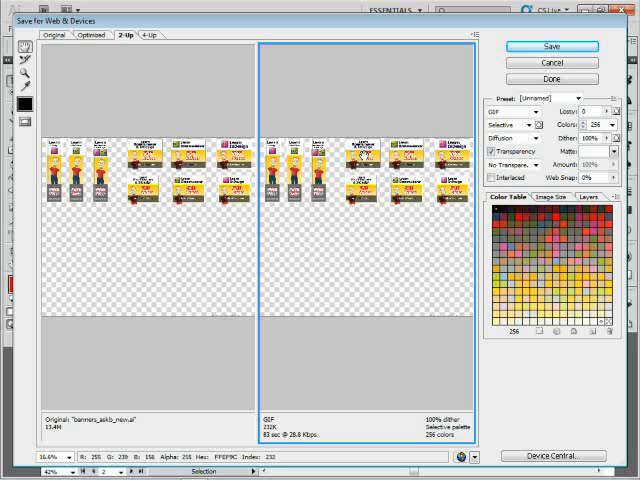
Step: Dismiss the Save for Web dialog and return to the nine-banner document
left_click(560, 80)
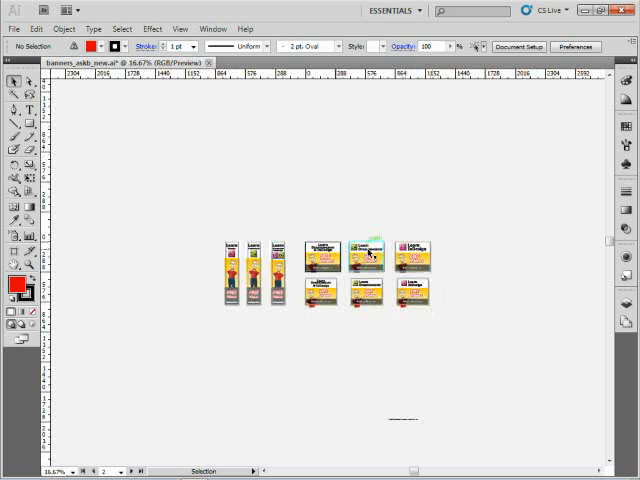
mouse_move(404, 420)
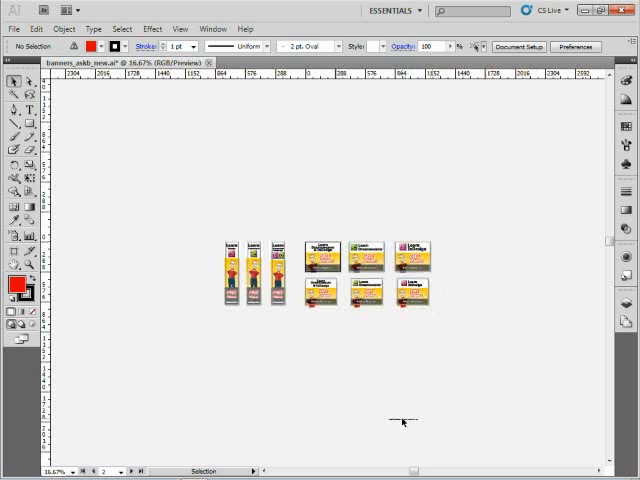
left_click(12, 110)
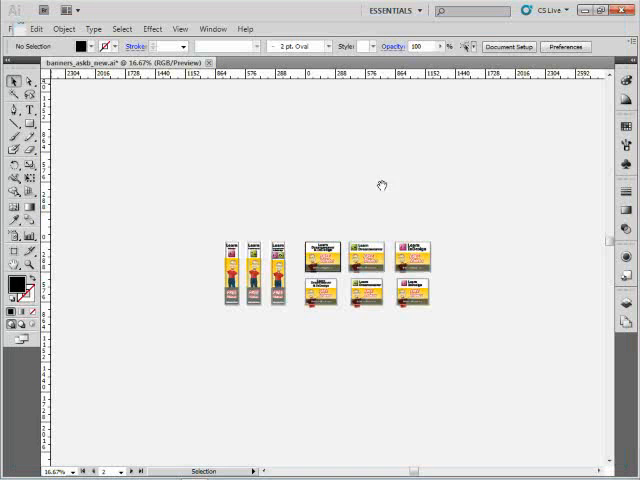
mouse_move(384, 192)
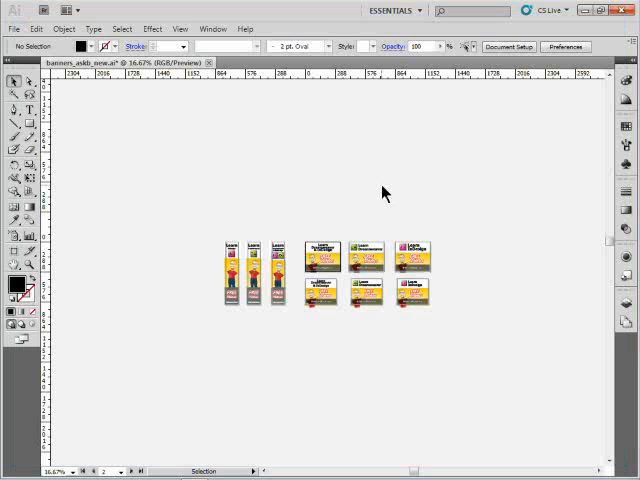